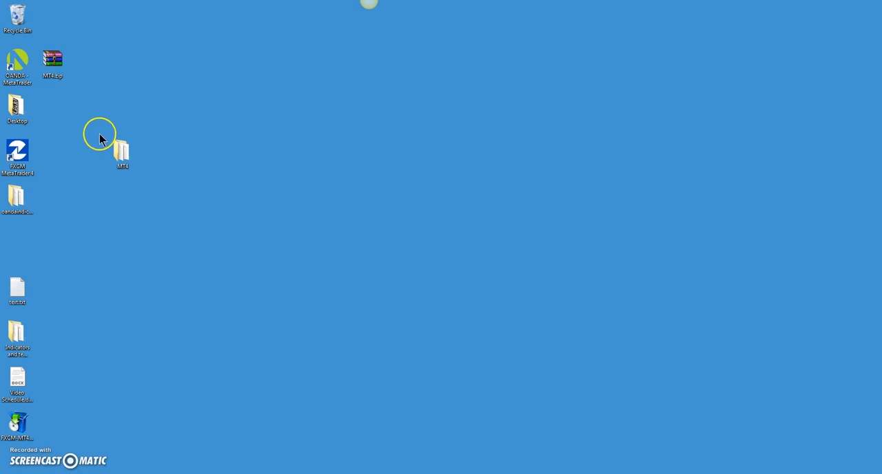
- Open the MT4 folder, cancel re-extracting MT4.zip, then launch FXCM MetaTrader 4's data folder
{"action": "left_click", "coordinate": [123, 150]}
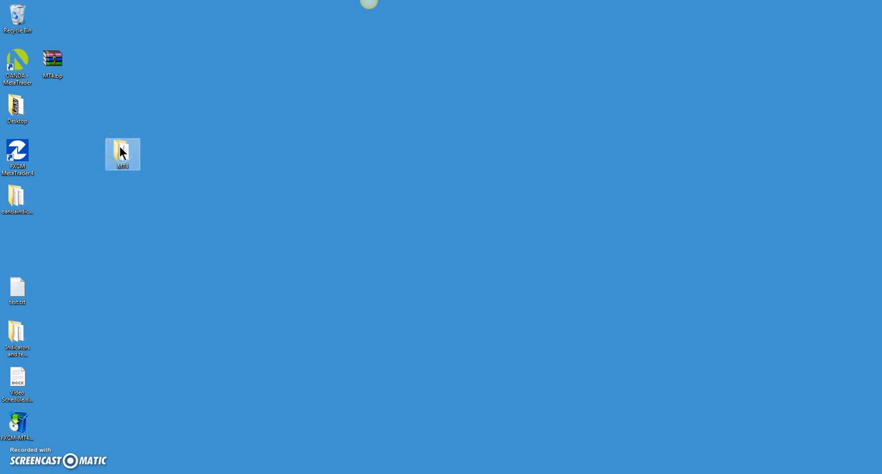
{"action": "double_click", "coordinate": [123, 153]}
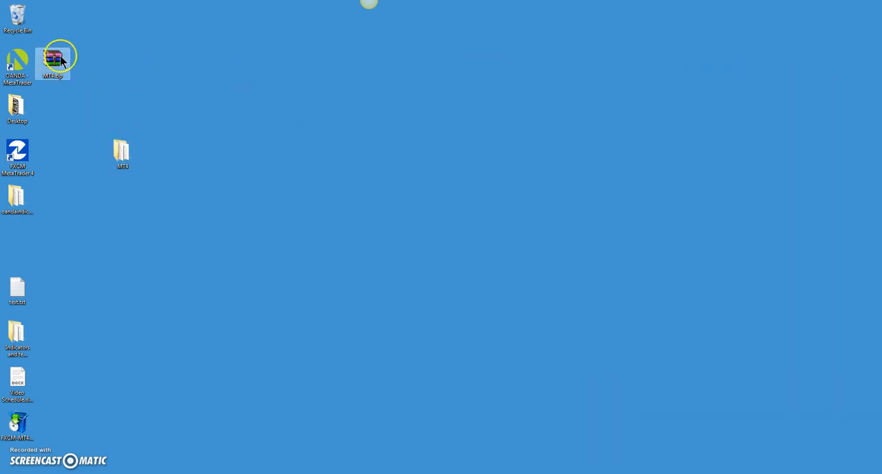
{"action": "right_click", "coordinate": [53, 59]}
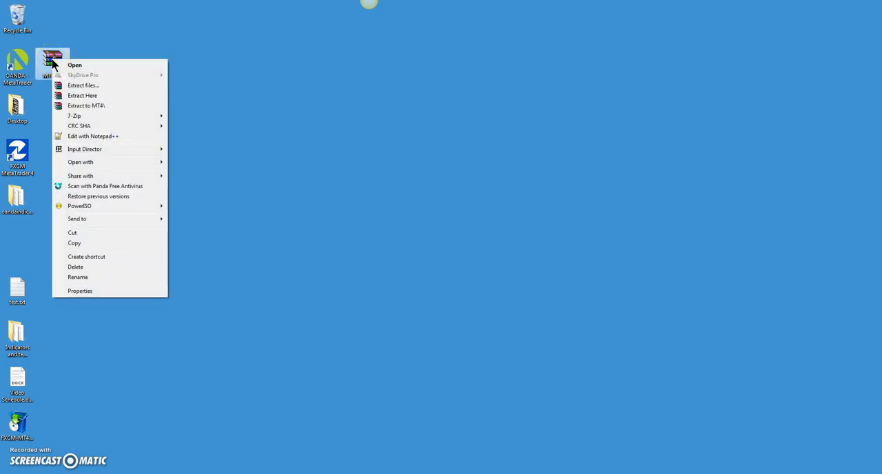
{"action": "mouse_move", "coordinate": [91, 98]}
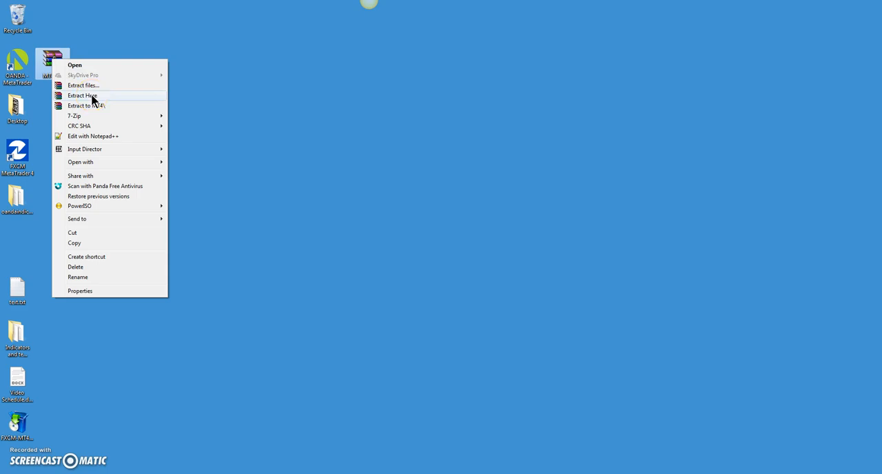
{"action": "left_click", "coordinate": [83, 95]}
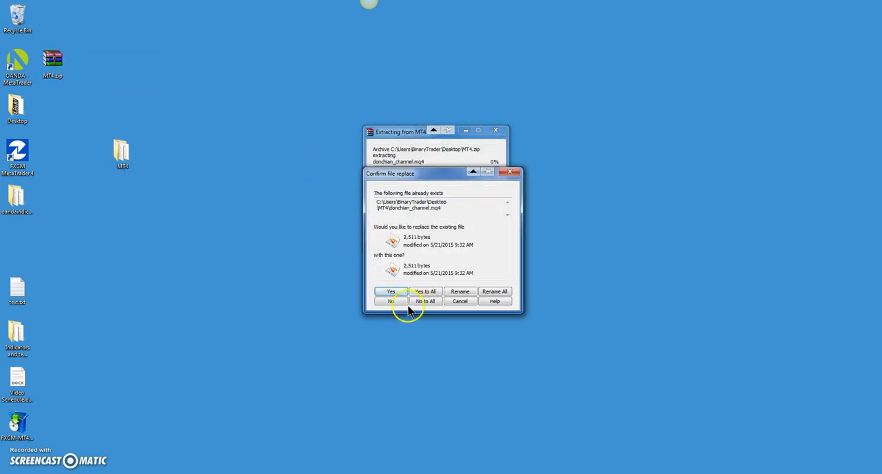
{"action": "mouse_move", "coordinate": [468, 307]}
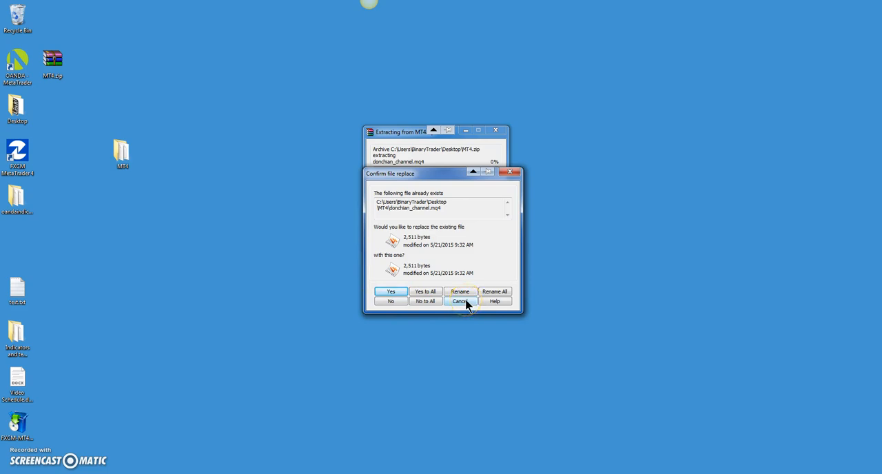
{"action": "left_click", "coordinate": [459, 301]}
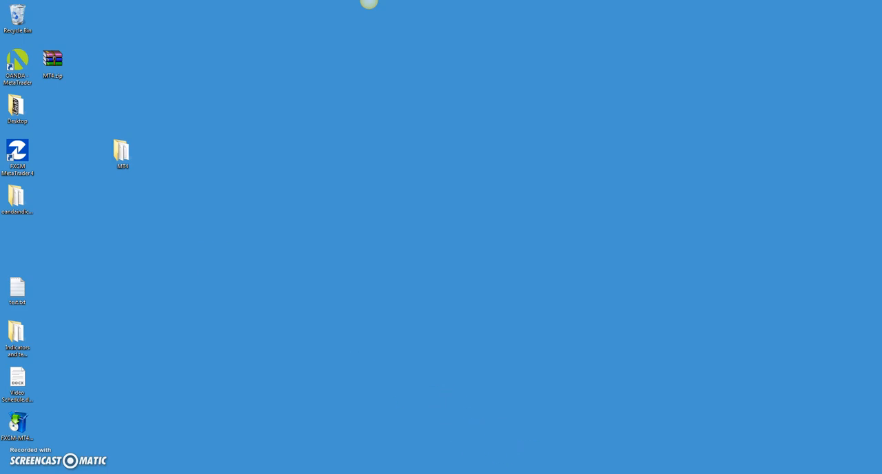
{"action": "double_click", "coordinate": [121, 150]}
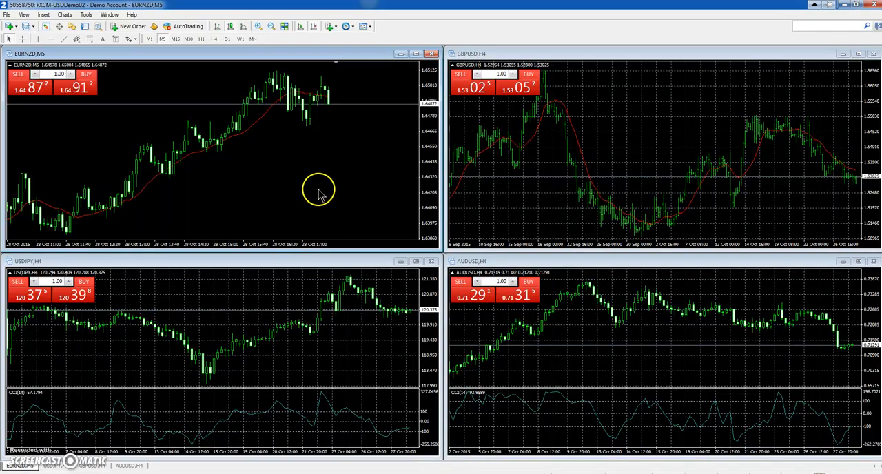
{"action": "mouse_move", "coordinate": [292, 150]}
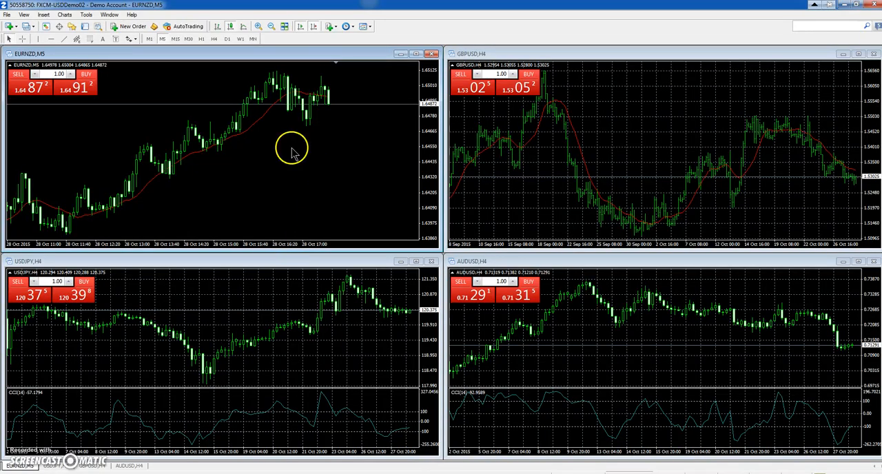
{"action": "mouse_move", "coordinate": [152, 81]}
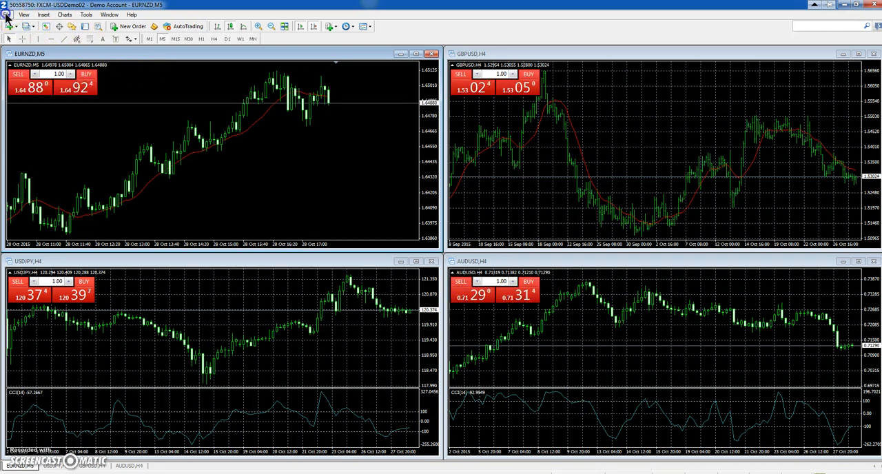
{"action": "left_click", "coordinate": [7, 14]}
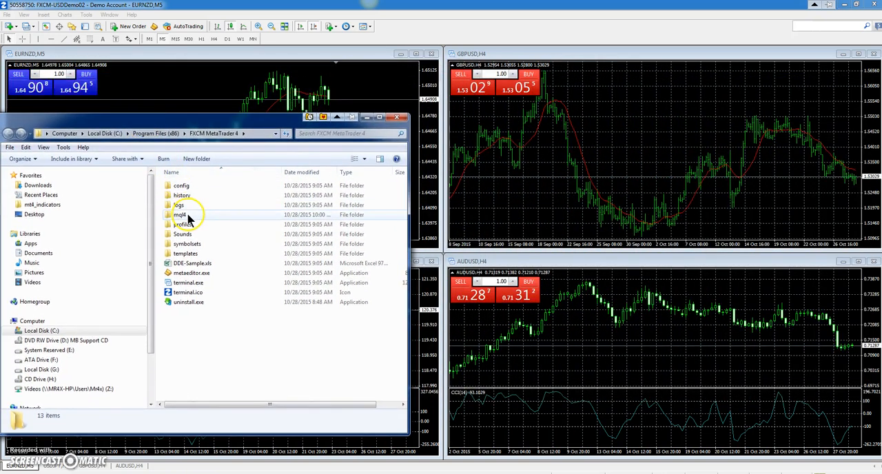
- Open MQL4\Indicators, holding only Examples, and restore the MT4 indicator files window
{"action": "double_click", "coordinate": [180, 214]}
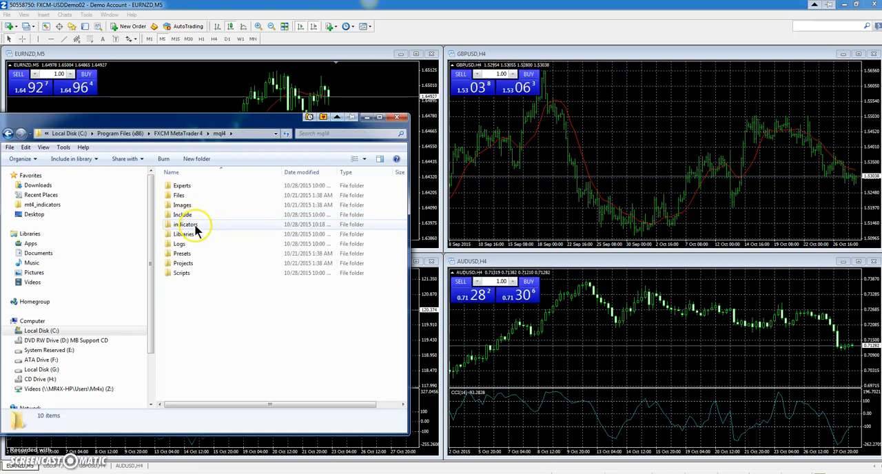
{"action": "double_click", "coordinate": [188, 224]}
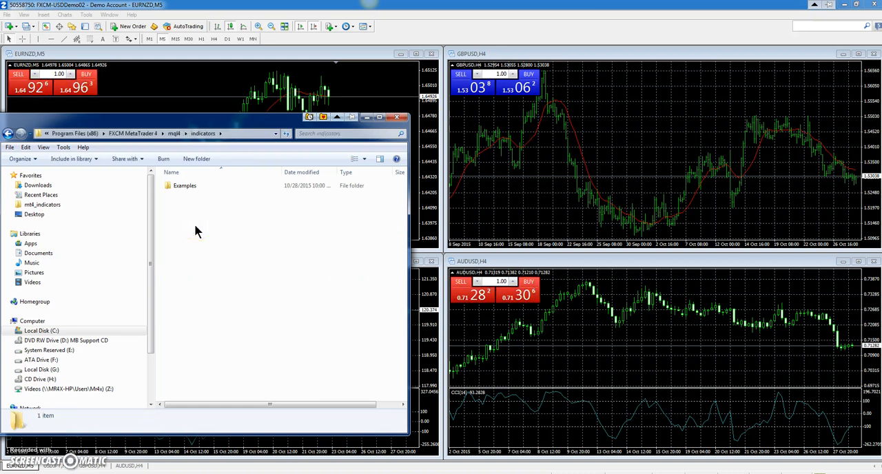
{"action": "mouse_move", "coordinate": [503, 424]}
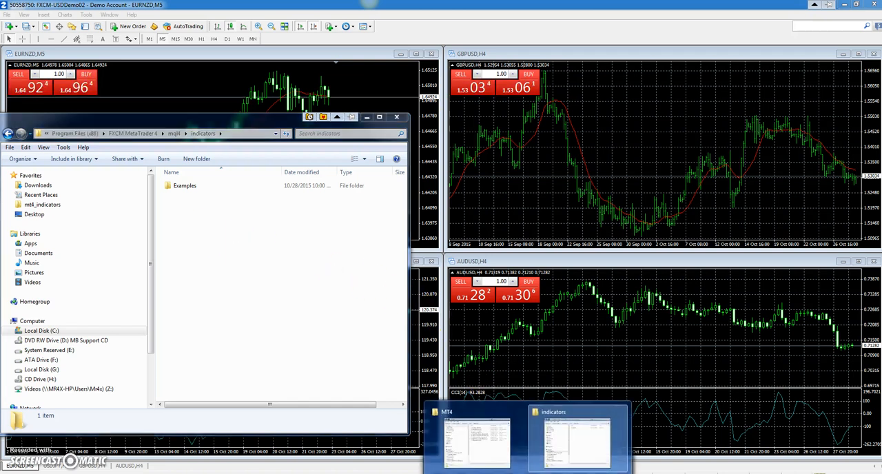
{"action": "left_click", "coordinate": [476, 438]}
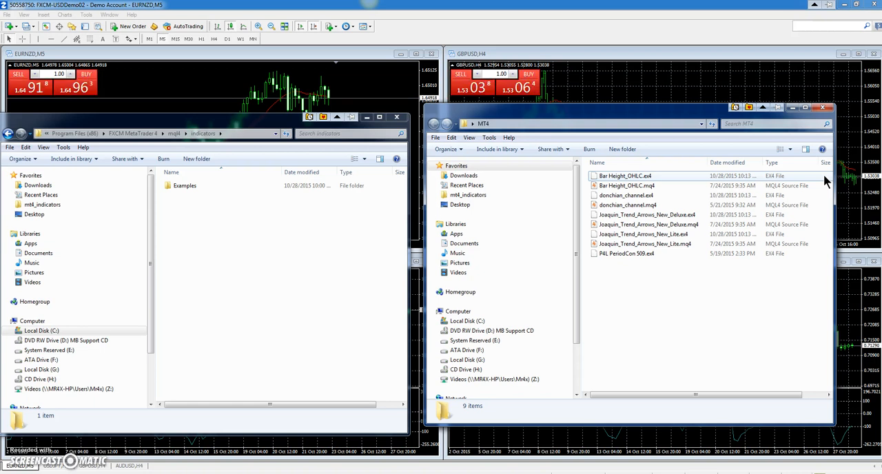
- Paste the nine .ex4/.mq4 indicator files into MQL4\Indicators and minimize Explorer
{"action": "left_click", "coordinate": [648, 214]}
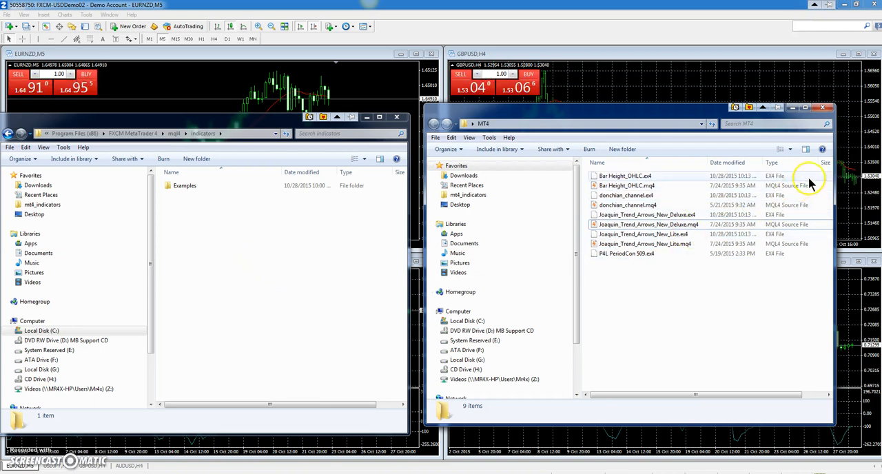
{"action": "left_click", "coordinate": [645, 214]}
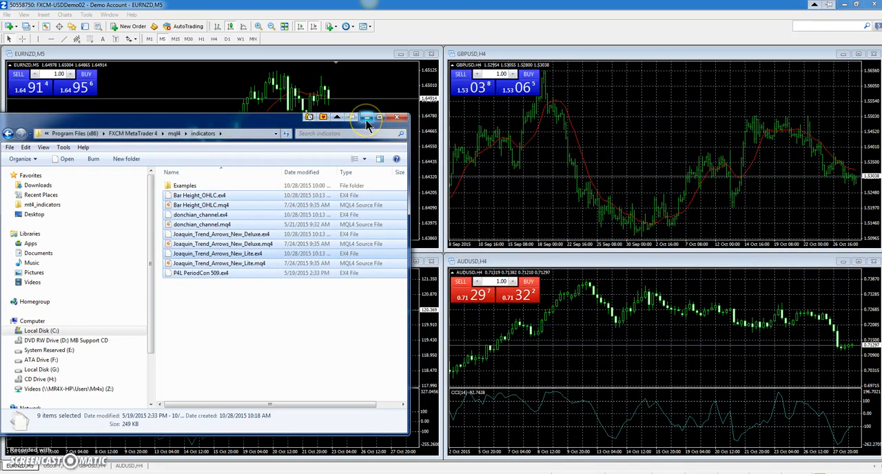
{"action": "left_click", "coordinate": [397, 116]}
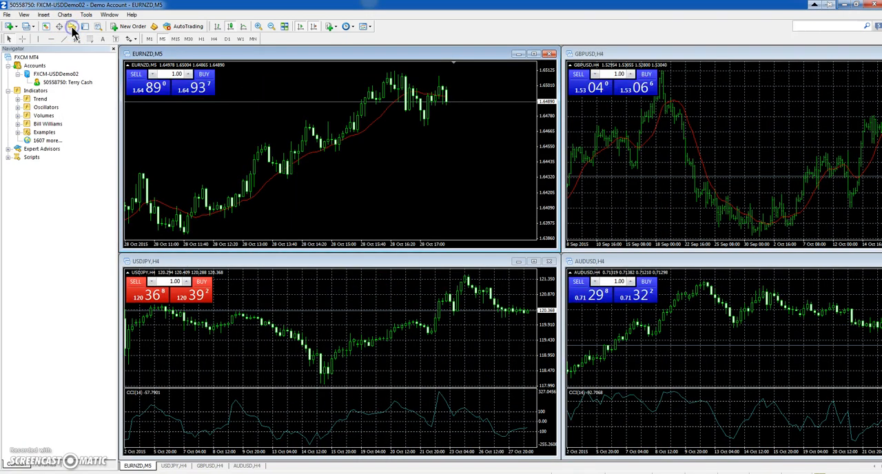
{"action": "mouse_move", "coordinate": [87, 131]}
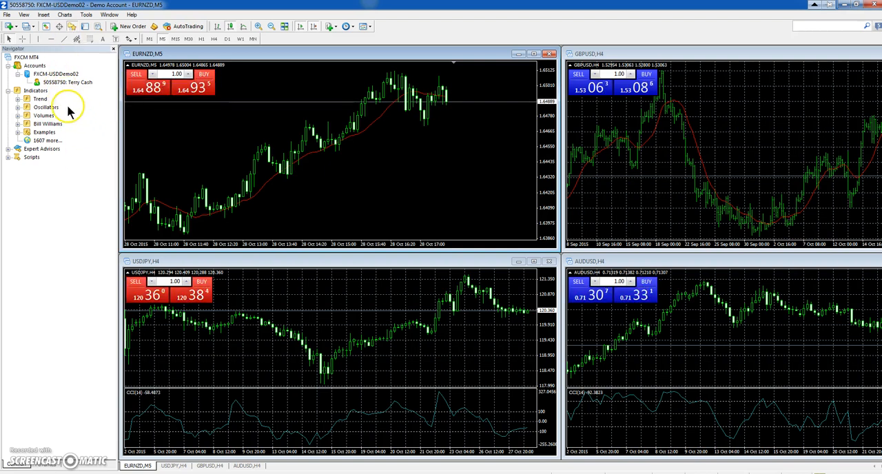
- Refresh Navigator's Indicators to list the five new ones and maximize the EURNZD,M5 chart
{"action": "right_click", "coordinate": [46, 107]}
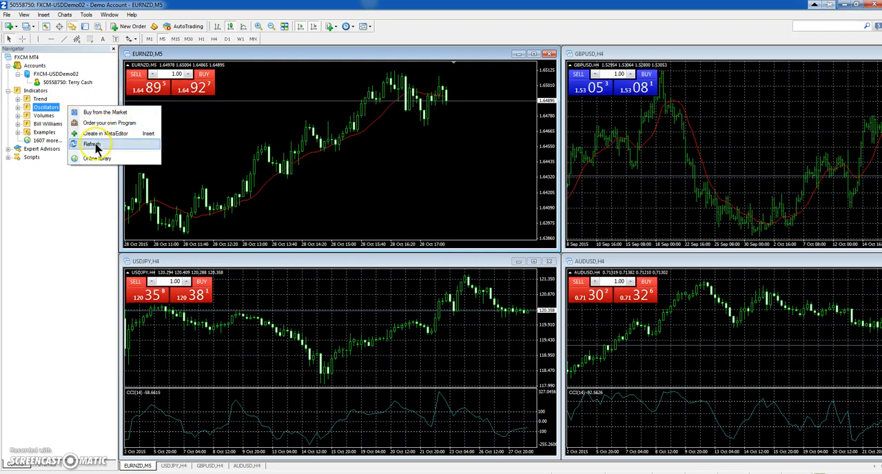
{"action": "left_click", "coordinate": [92, 144]}
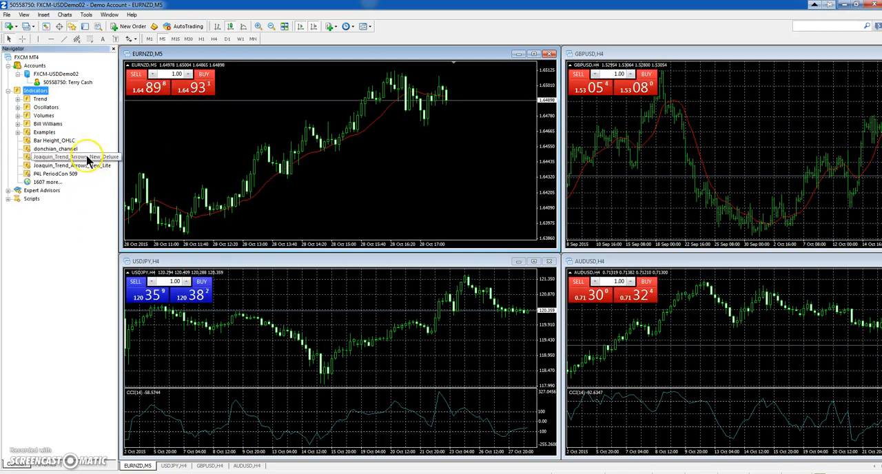
{"action": "mouse_move", "coordinate": [55, 247]}
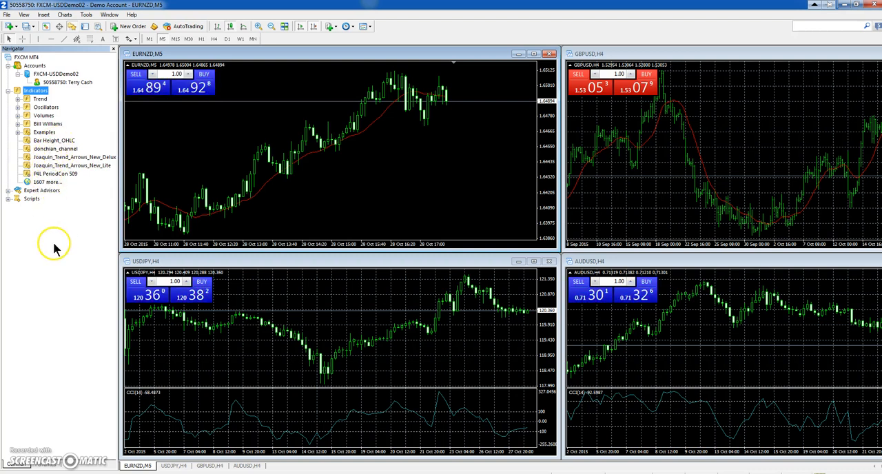
{"action": "mouse_move", "coordinate": [524, 75]}
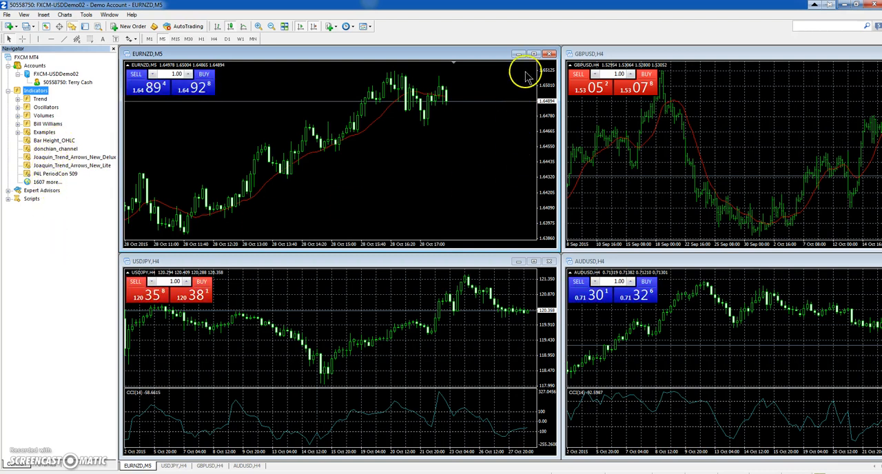
{"action": "left_click", "coordinate": [534, 53]}
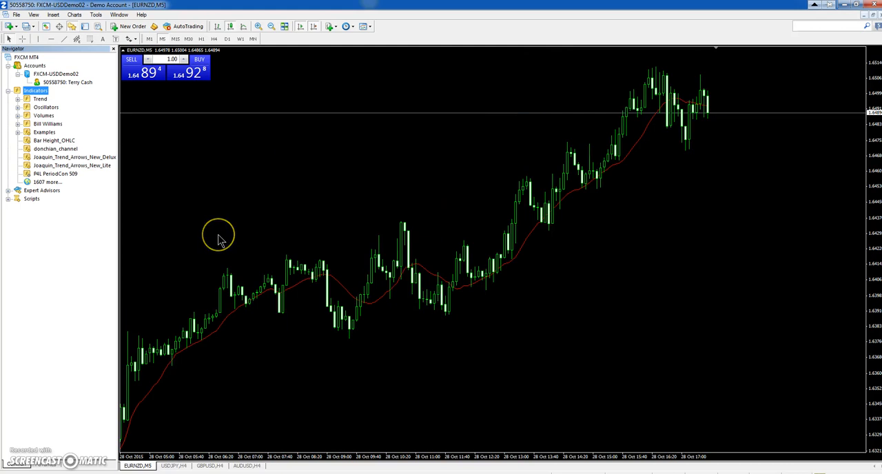
{"action": "mouse_move", "coordinate": [113, 217]}
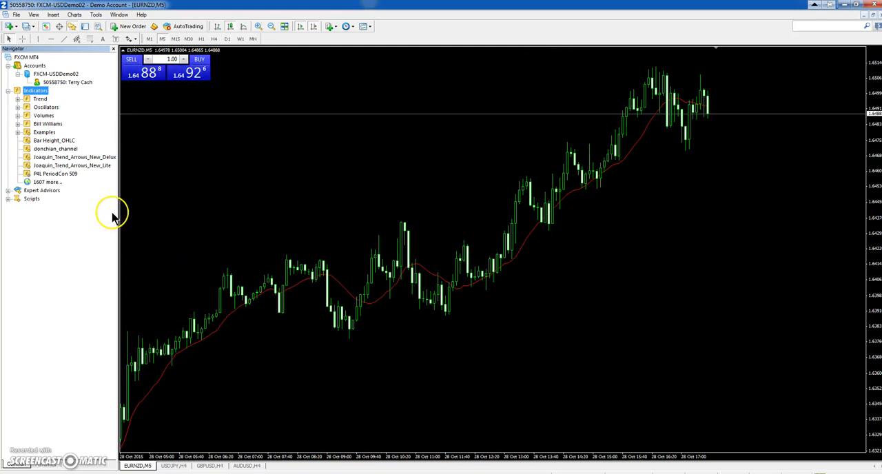
{"action": "left_click", "coordinate": [55, 148]}
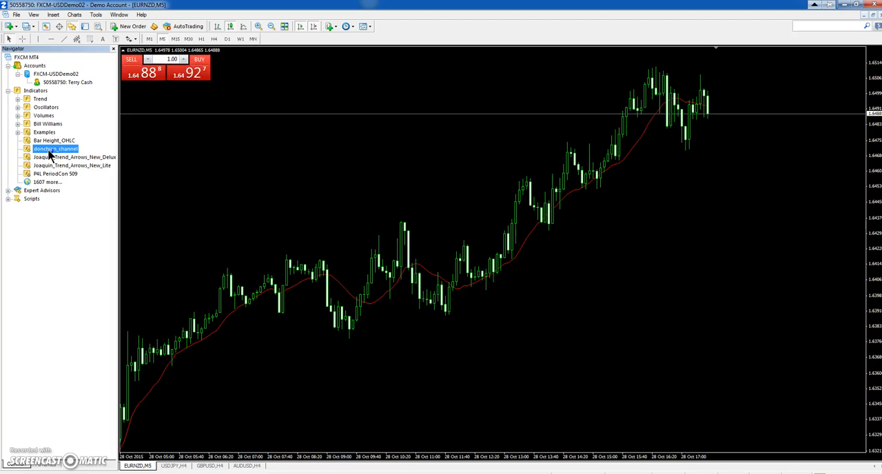
{"action": "double_click", "coordinate": [55, 148]}
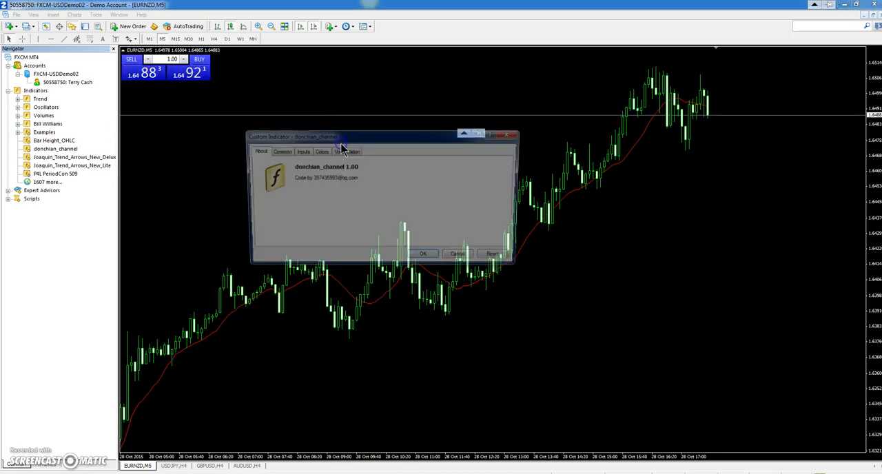
{"action": "left_click", "coordinate": [300, 151]}
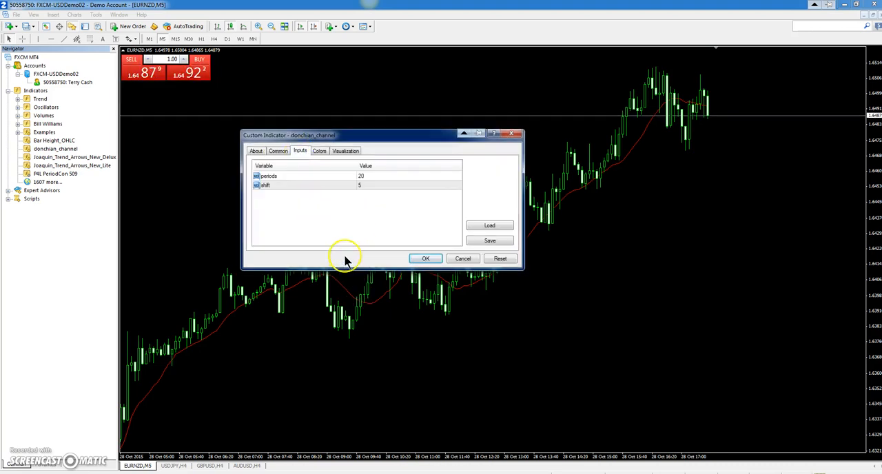
{"action": "left_click", "coordinate": [426, 259]}
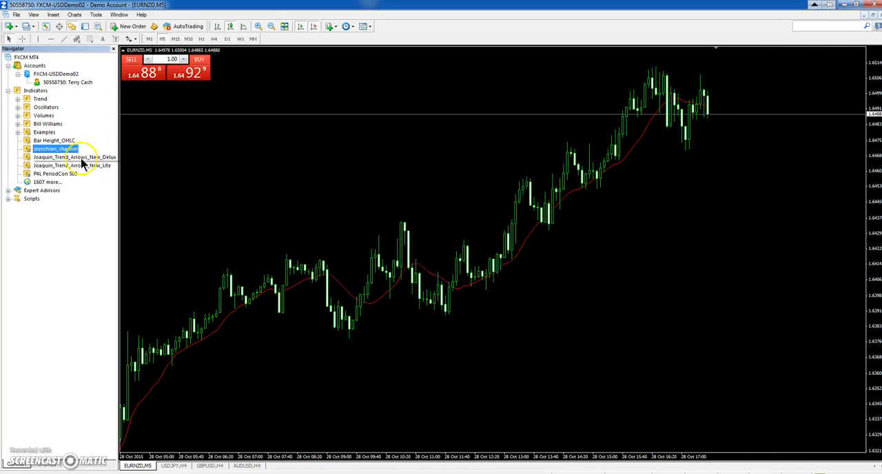
{"action": "double_click", "coordinate": [55, 148]}
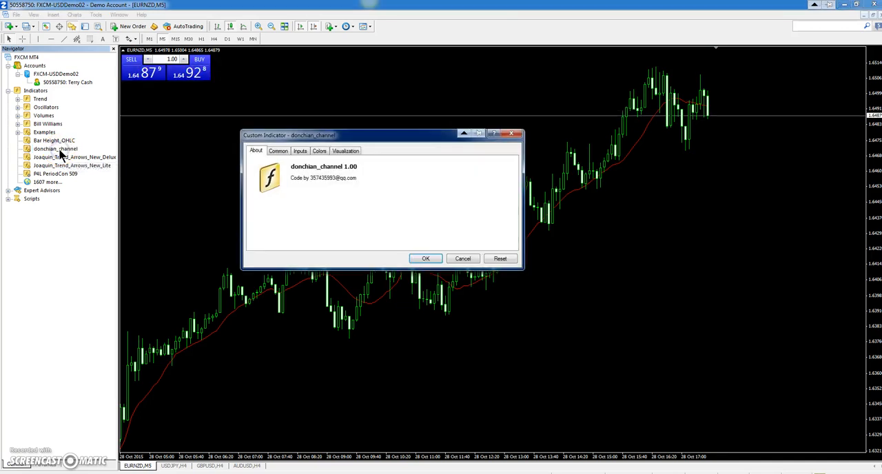
{"action": "mouse_move", "coordinate": [425, 258]}
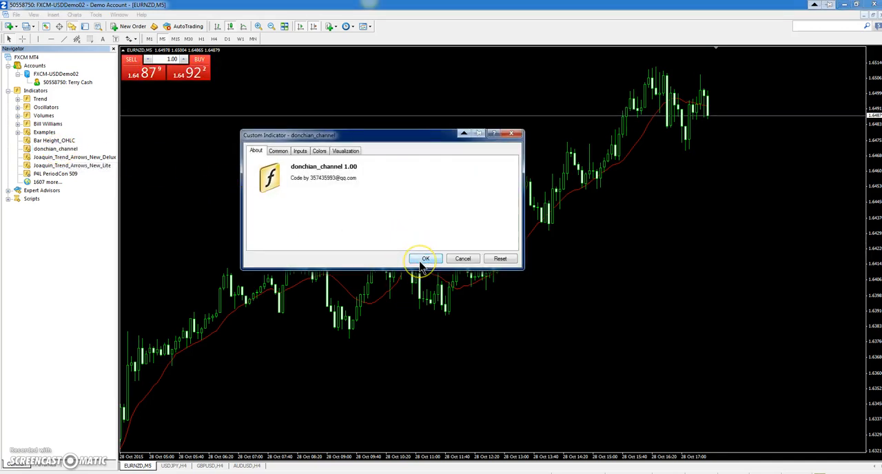
{"action": "mouse_move", "coordinate": [447, 263]}
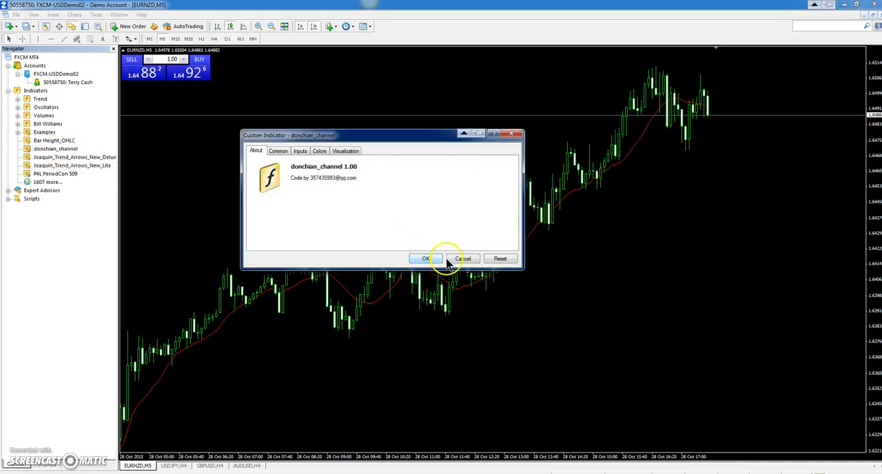
{"action": "left_click", "coordinate": [425, 258]}
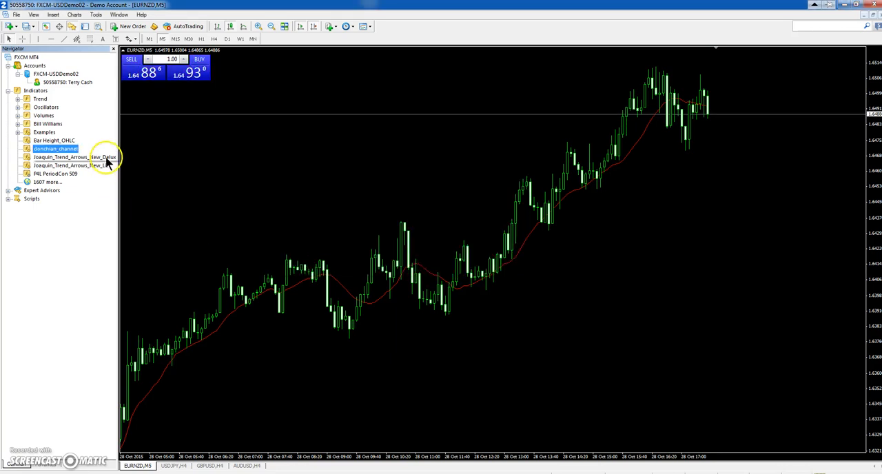
{"action": "right_click", "coordinate": [56, 149]}
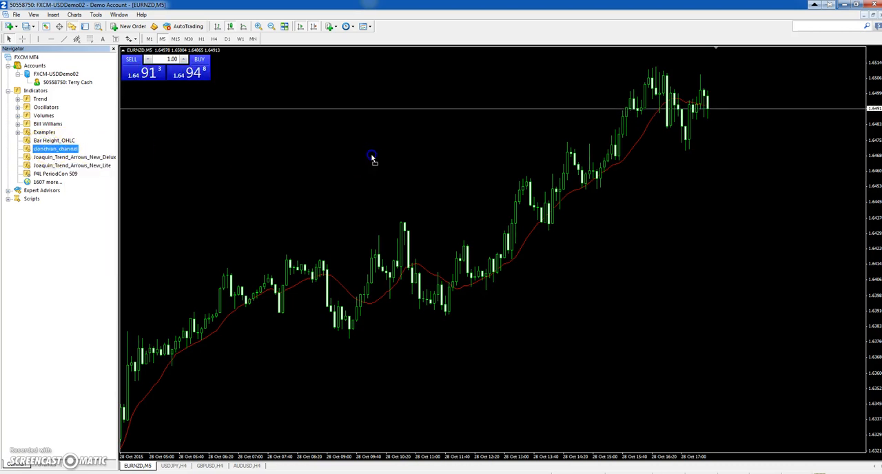
- Attach donchian_channel to the EURNZD chart with its default inputs
{"action": "double_click", "coordinate": [55, 148]}
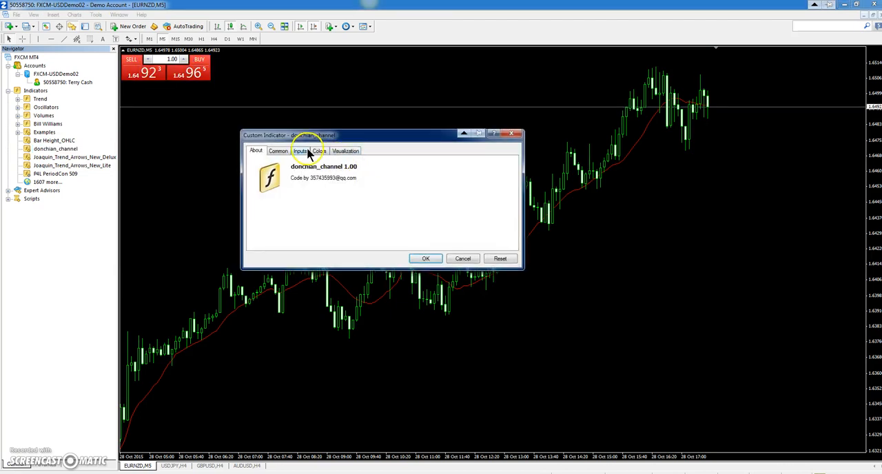
{"action": "left_click", "coordinate": [299, 151]}
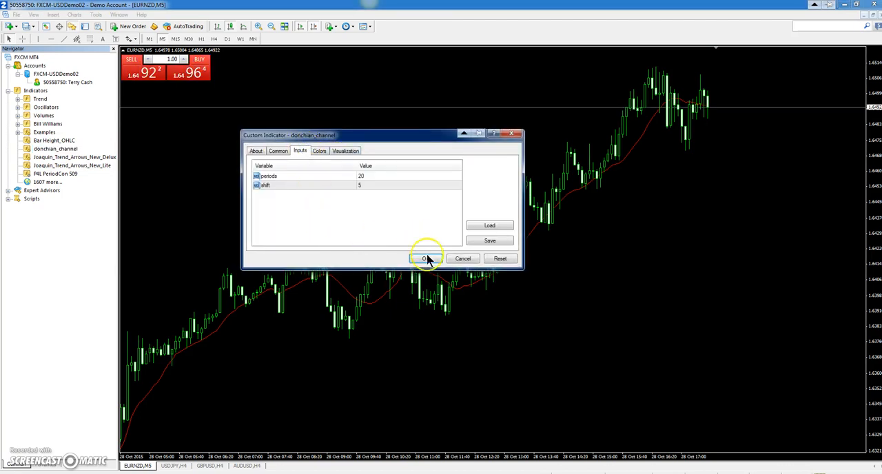
{"action": "left_click", "coordinate": [425, 258]}
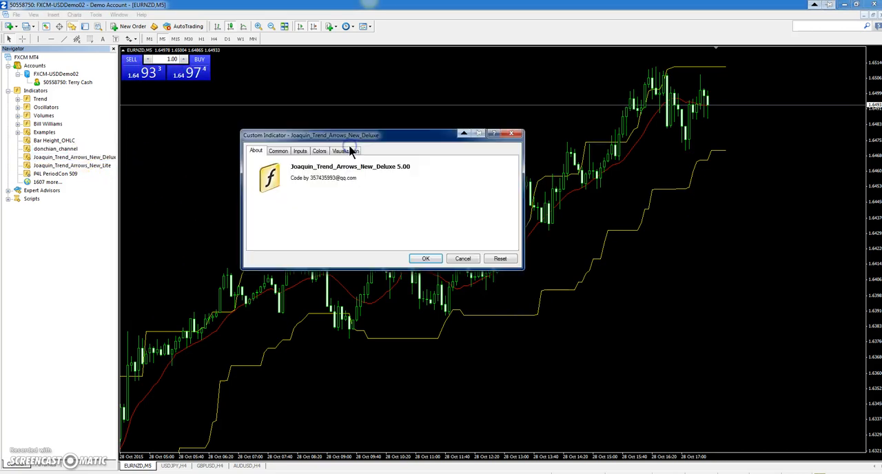
- Review the Joaquin_Trend_Arrows_New_Deluxe inputs in an enlarged dialog and attach it unchanged
{"action": "left_click", "coordinate": [300, 151]}
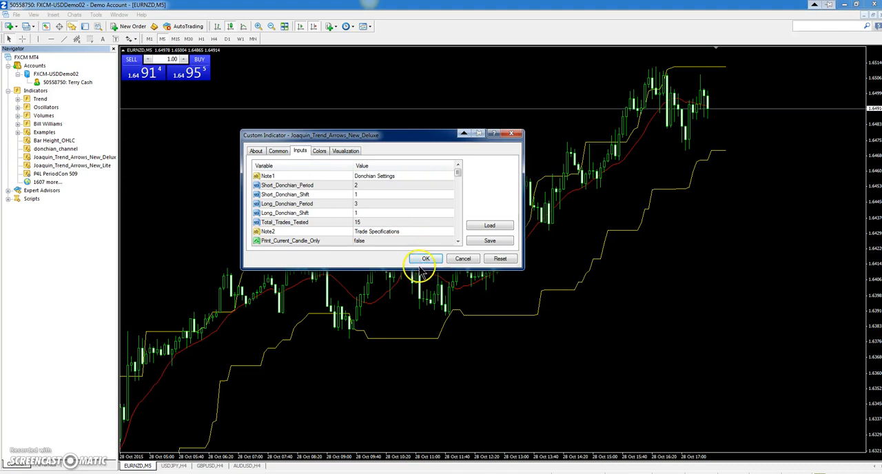
{"action": "mouse_move", "coordinate": [399, 267]}
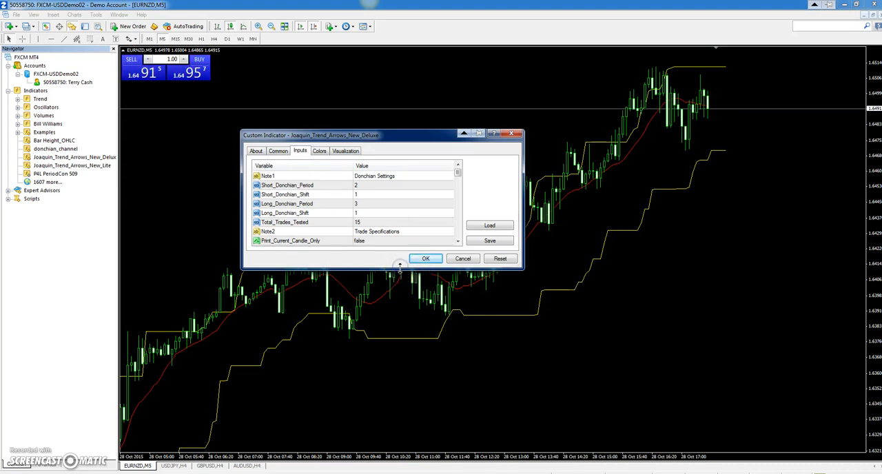
{"action": "left_click_drag", "start_coordinate": [399, 270], "coordinate": [376, 421]}
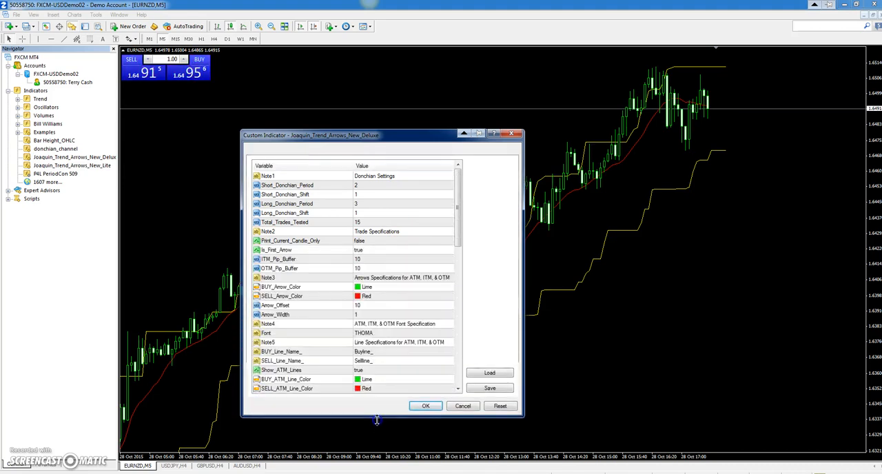
{"action": "scroll", "scroll_direction": "down", "scroll_amount": 3}
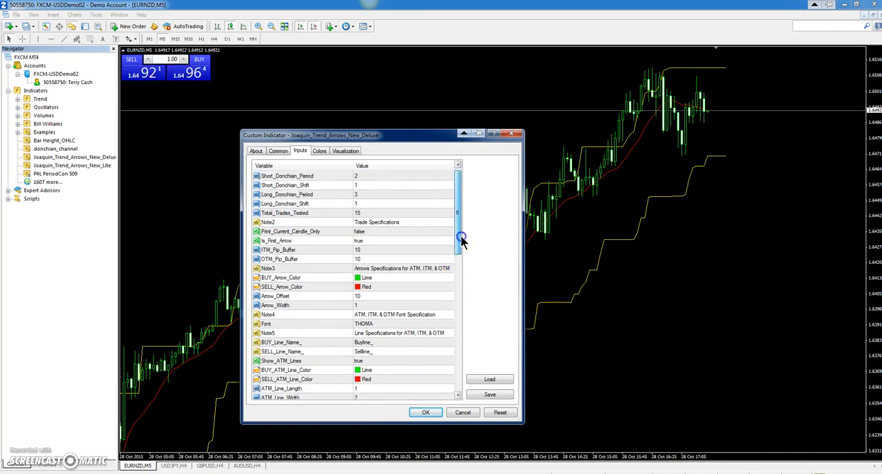
{"action": "scroll", "scroll_direction": "down", "scroll_amount": 3}
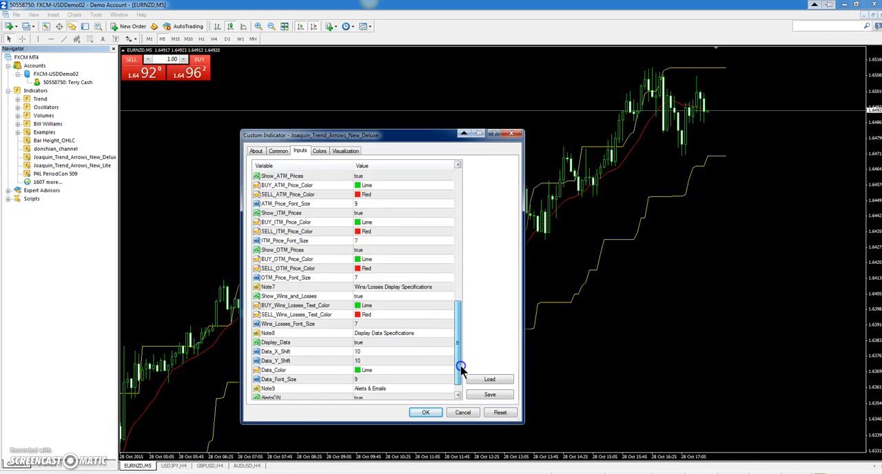
{"action": "scroll", "scroll_direction": "up", "scroll_amount": 3}
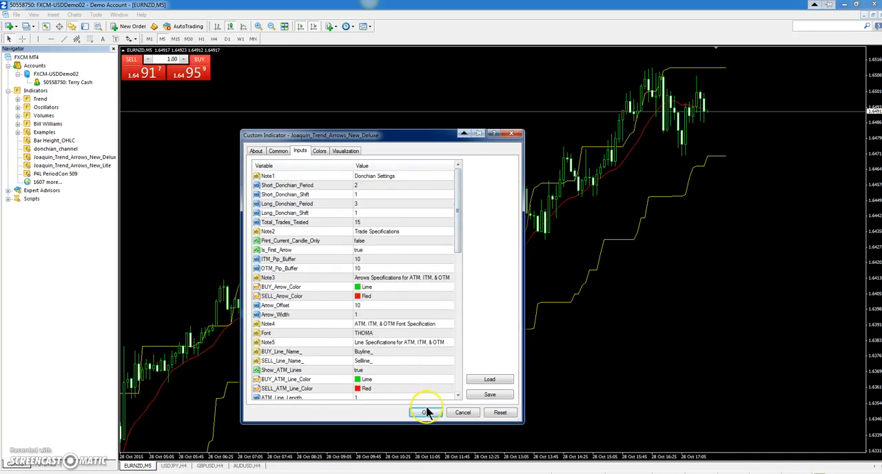
{"action": "left_click", "coordinate": [425, 412]}
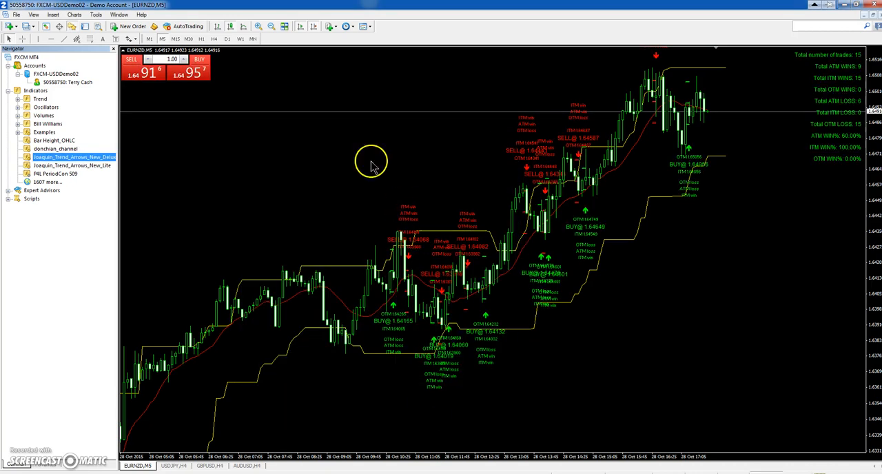
- Delete Joaquin_Trend_Arrows_New_Deluxe from the EURNZD chart using the Indicators List
{"action": "right_click", "coordinate": [265, 153]}
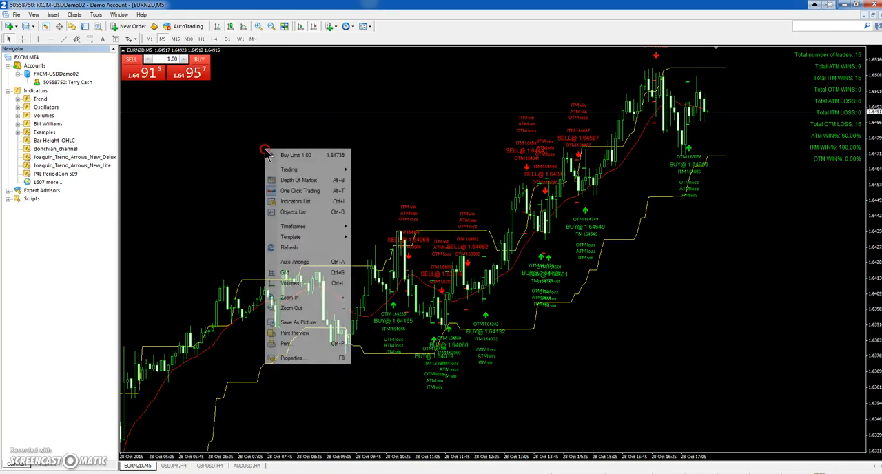
{"action": "left_click", "coordinate": [299, 201]}
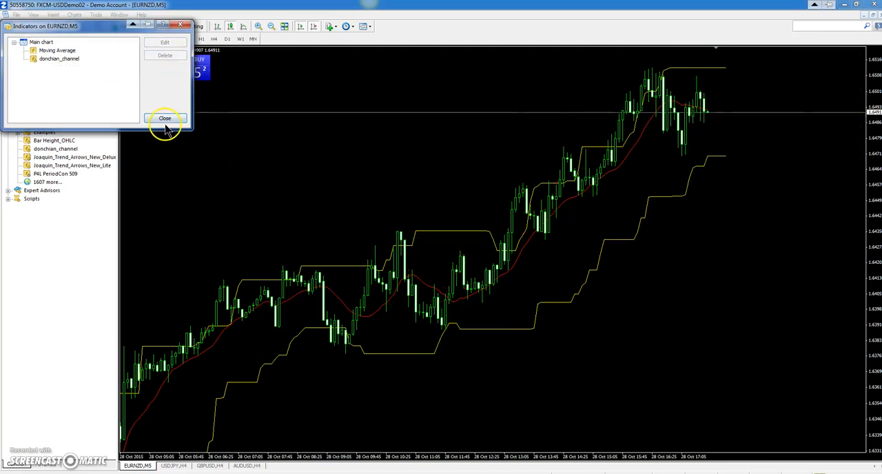
{"action": "left_click", "coordinate": [164, 117]}
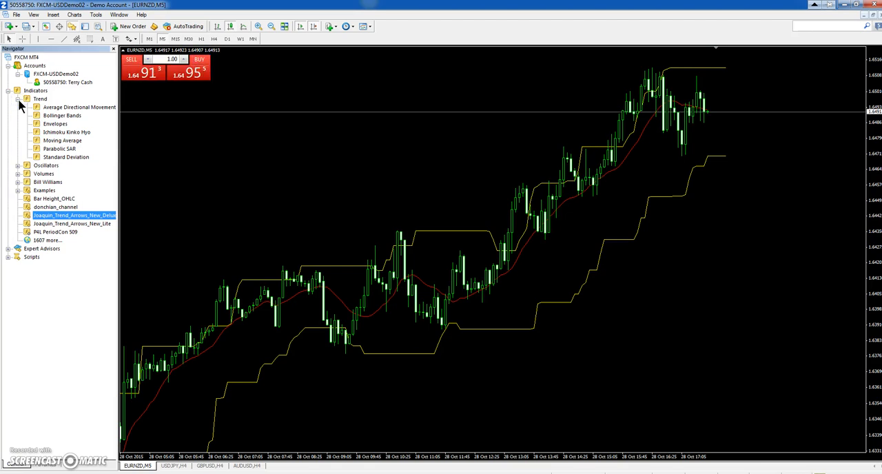
{"action": "mouse_move", "coordinate": [51, 116]}
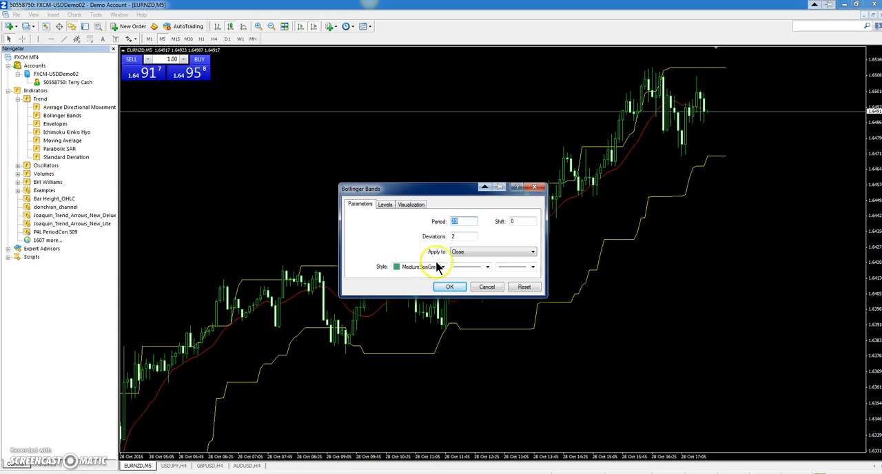
- Confirm default Bollinger Bands settings so they overlay the EURNZD M5 chart
{"action": "left_click", "coordinate": [449, 286]}
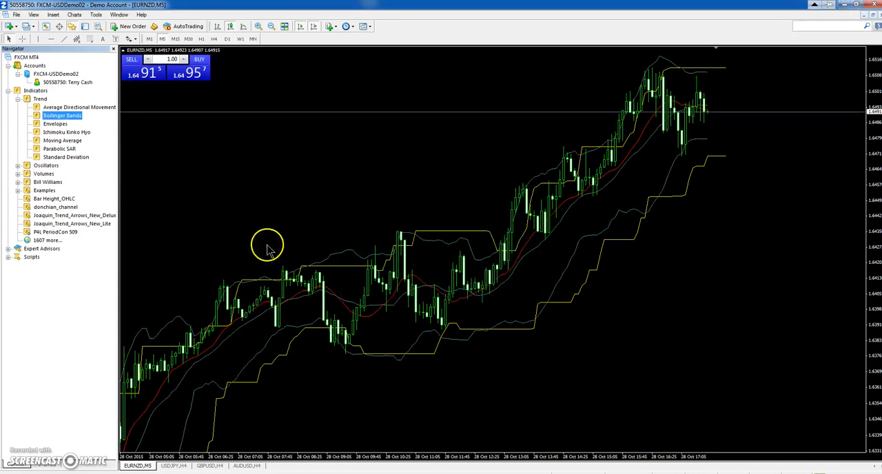
{"action": "right_click", "coordinate": [568, 279]}
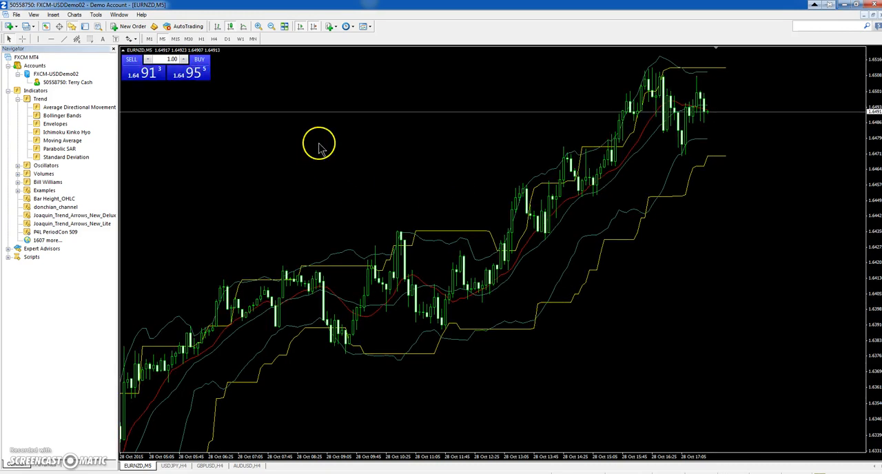
{"action": "mouse_move", "coordinate": [338, 161]}
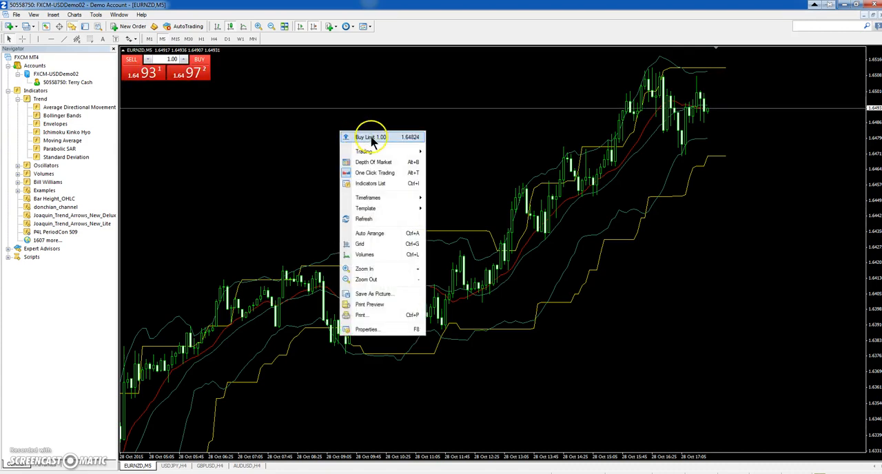
- Delete Moving Average, donchian_channel and Bollinger Bands, then open Moving Average settings
{"action": "left_click", "coordinate": [371, 183]}
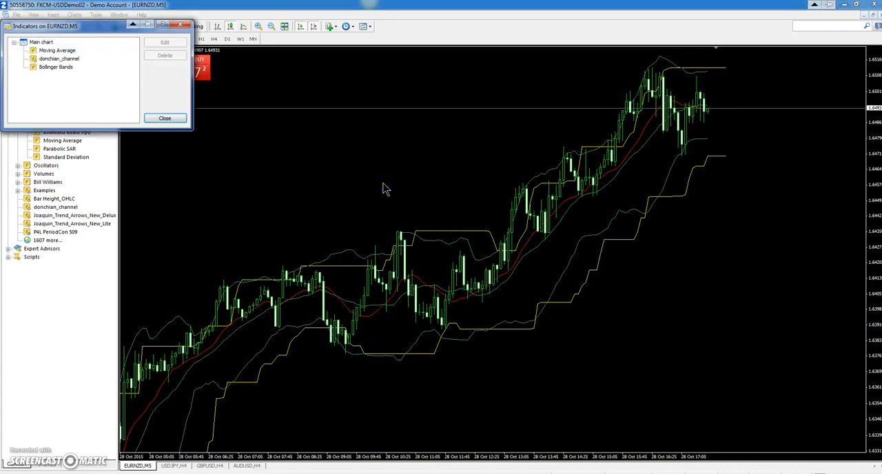
{"action": "left_click", "coordinate": [59, 59]}
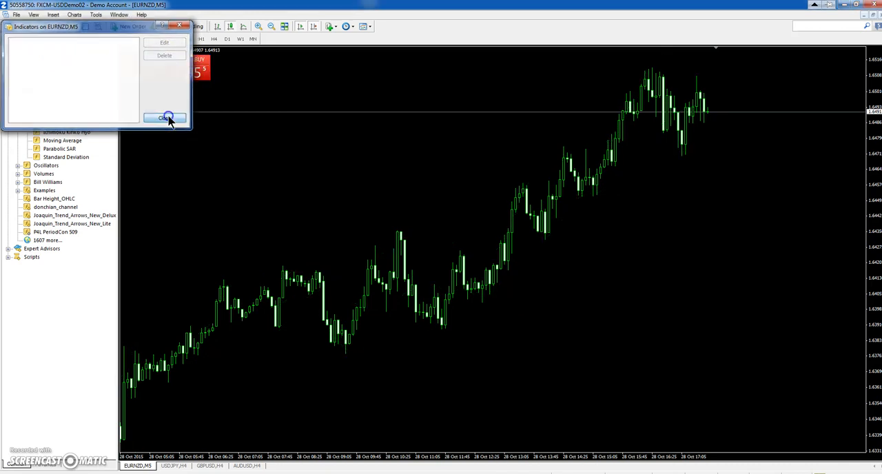
{"action": "left_click", "coordinate": [164, 117]}
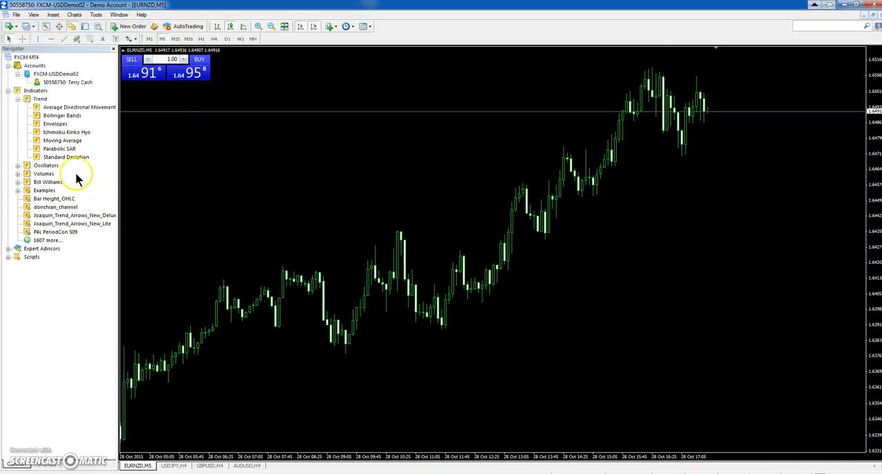
{"action": "double_click", "coordinate": [62, 140]}
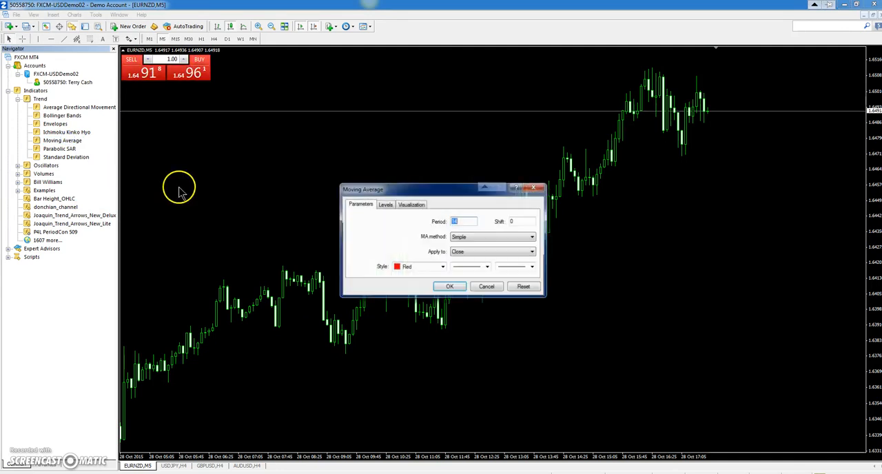
- Add the 14-period Simple Moving Average, then delete its red line from the chart
{"action": "left_click", "coordinate": [449, 286]}
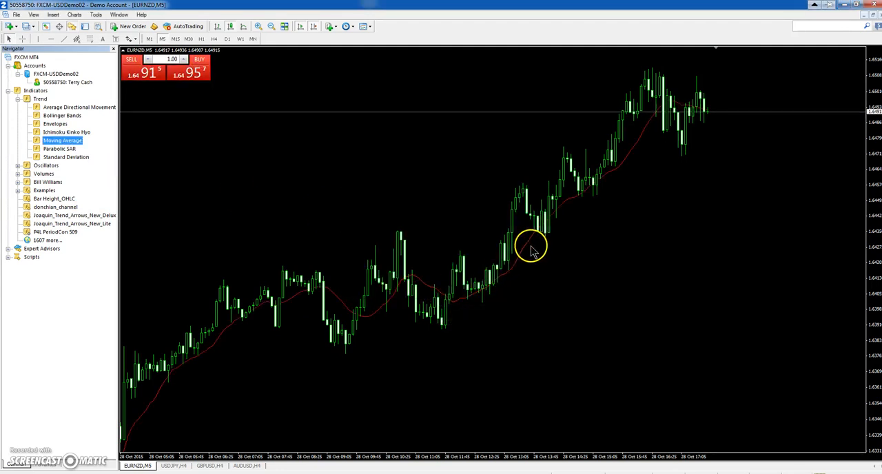
{"action": "right_click", "coordinate": [531, 247]}
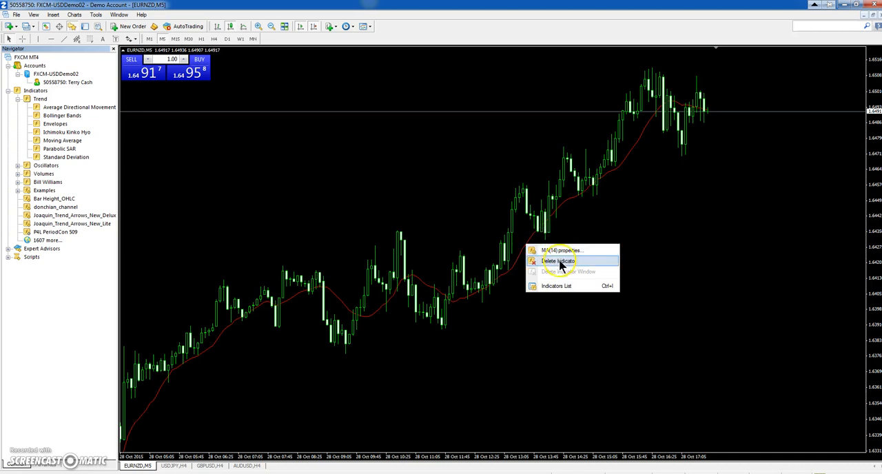
{"action": "left_click", "coordinate": [558, 260]}
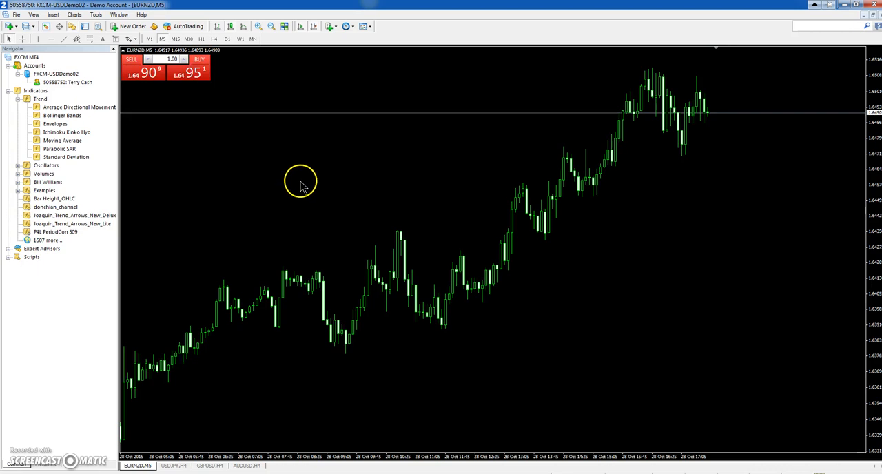
{"action": "mouse_move", "coordinate": [279, 200]}
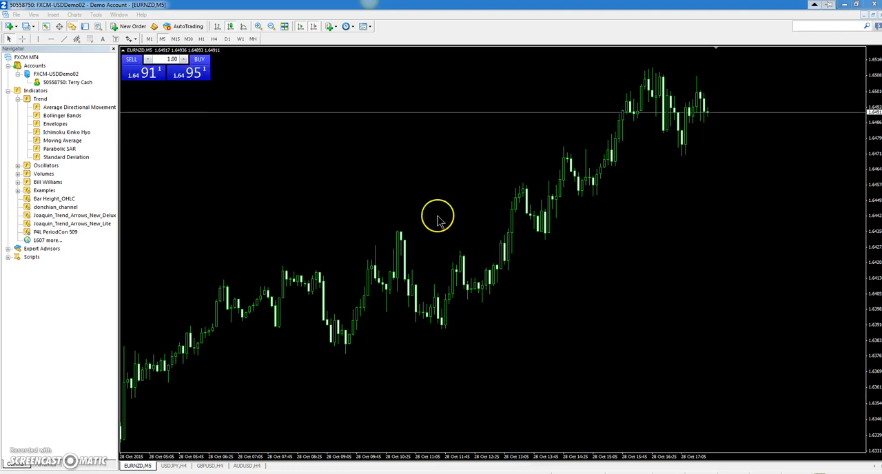
{"action": "mouse_move", "coordinate": [222, 196]}
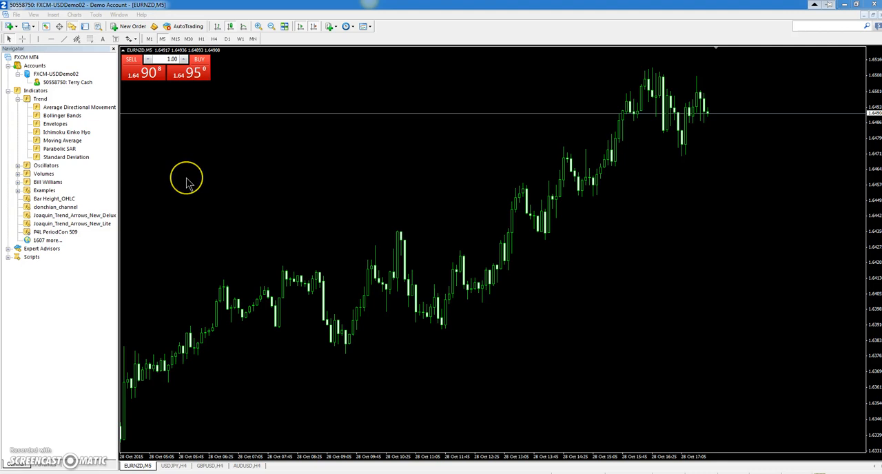
{"action": "mouse_move", "coordinate": [222, 206]}
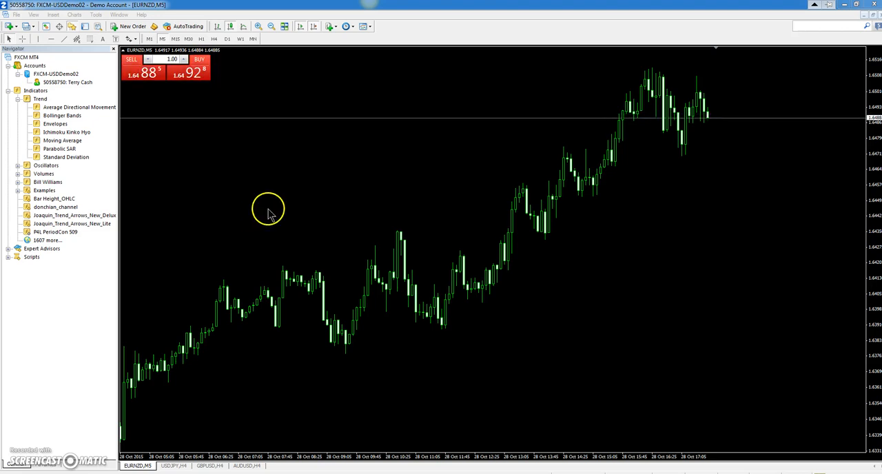
{"action": "mouse_move", "coordinate": [184, 147]}
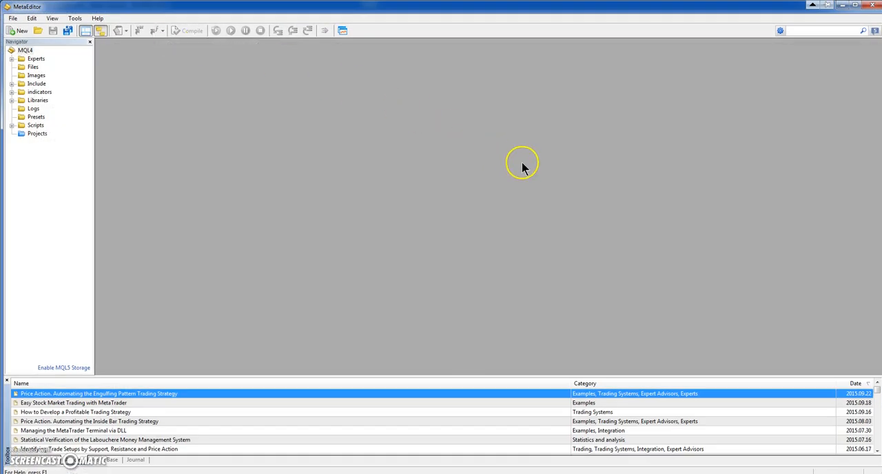
{"action": "mouse_move", "coordinate": [431, 155]}
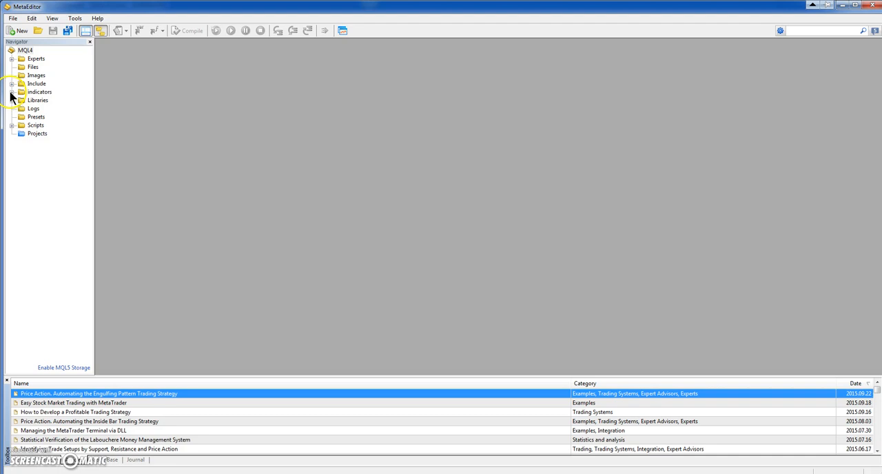
- Expand indicators in MetaEditor's Navigator and load Bar Height_OHLC.mq4
{"action": "left_click", "coordinate": [12, 92]}
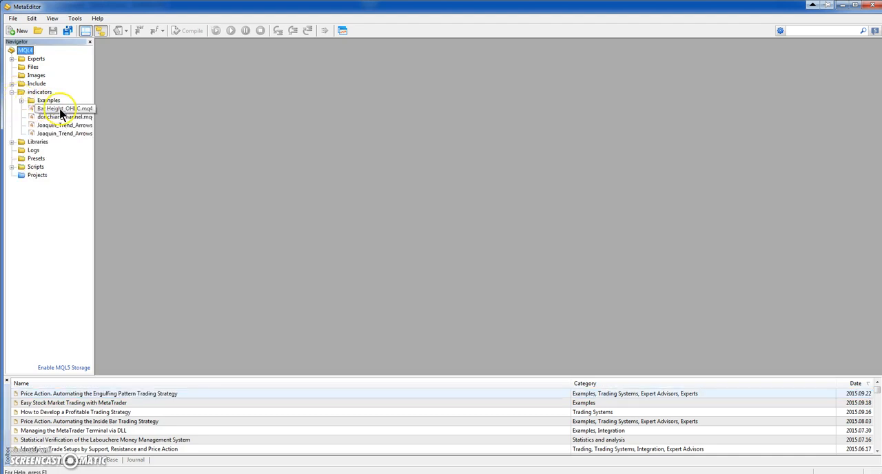
{"action": "double_click", "coordinate": [65, 109]}
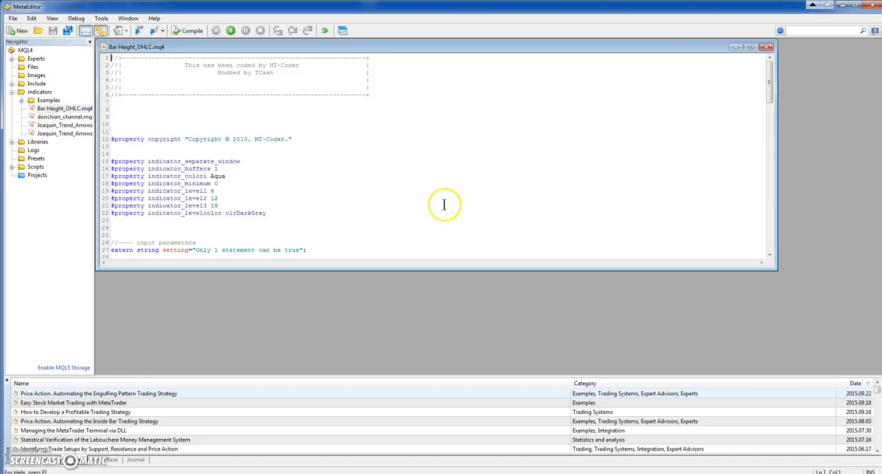
- Maximize the Bar Height_OHLC.mq4 code window and scroll through its source and back to the top
{"action": "left_click", "coordinate": [750, 47]}
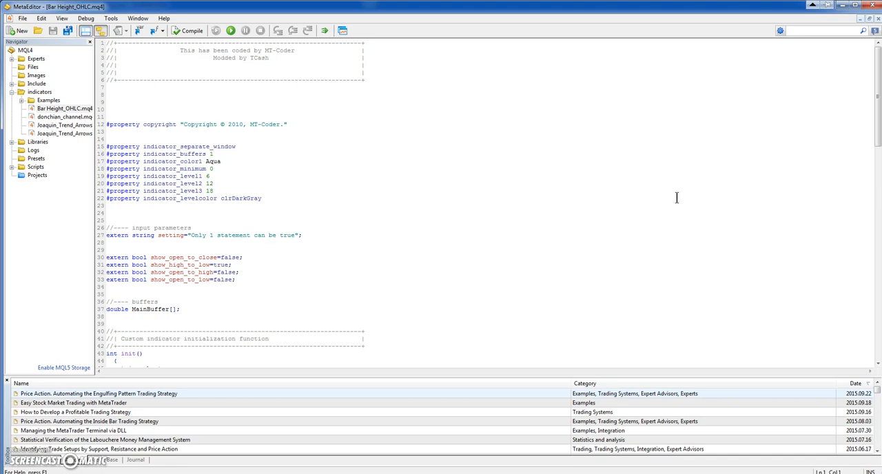
{"action": "mouse_move", "coordinate": [505, 205]}
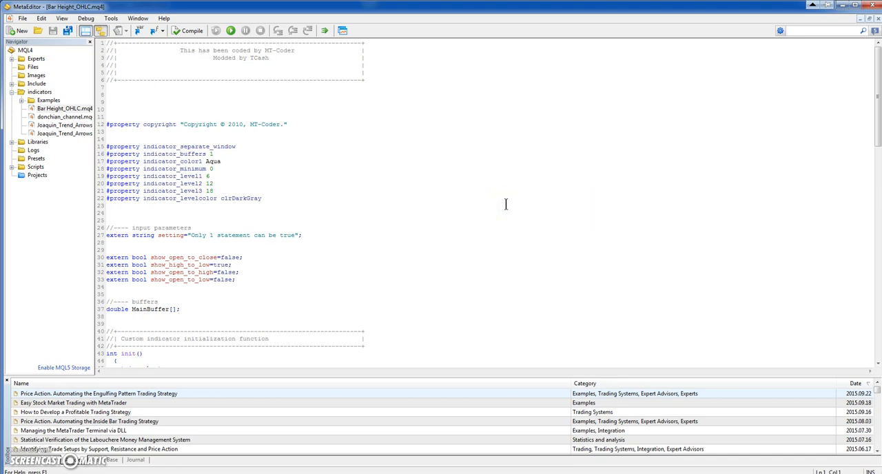
{"action": "mouse_move", "coordinate": [875, 131]}
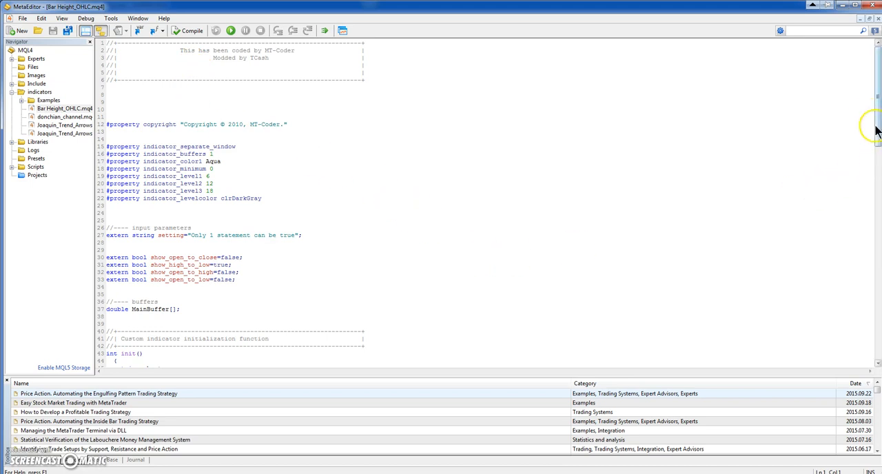
{"action": "scroll", "scroll_direction": "down", "scroll_amount": 3}
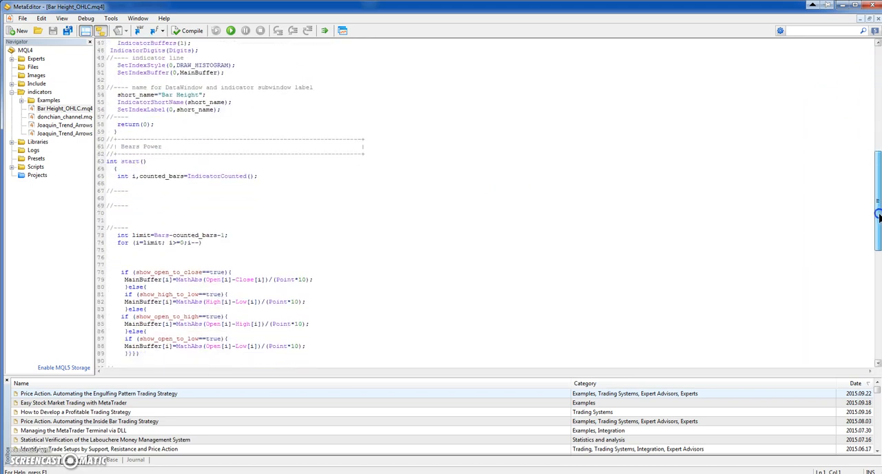
{"action": "scroll", "scroll_direction": "up", "scroll_amount": 3}
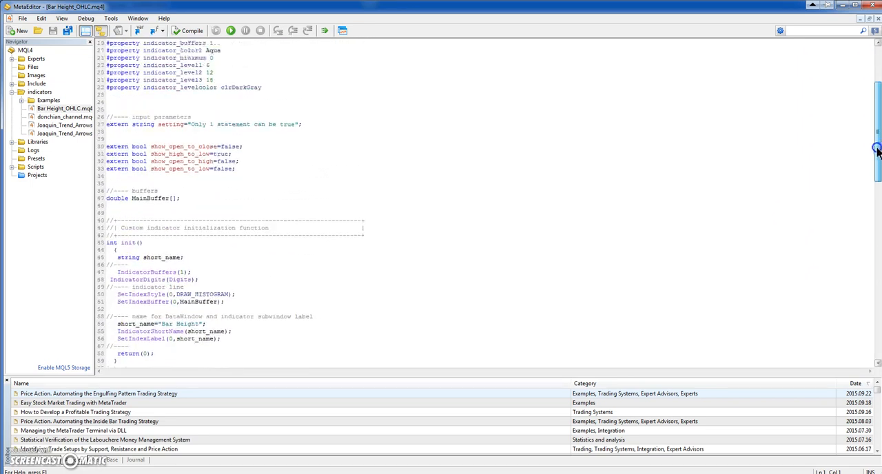
{"action": "scroll", "scroll_direction": "up", "scroll_amount": 3}
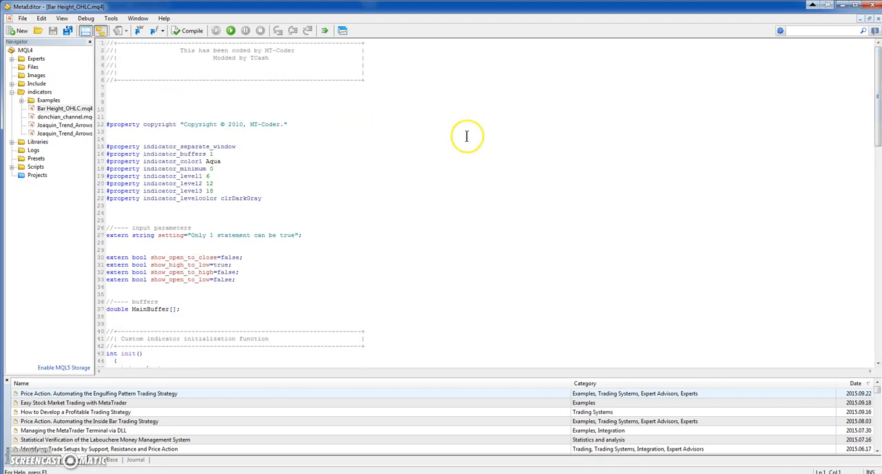
- Compile Bar Height_OHLC.mq4, producing 1 EX4 write error and 0 warnings
{"action": "left_click", "coordinate": [187, 31]}
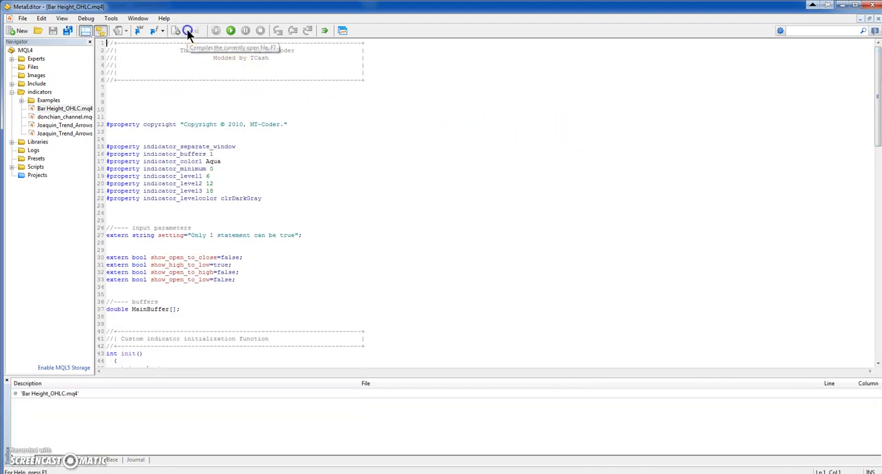
{"action": "left_click", "coordinate": [187, 30]}
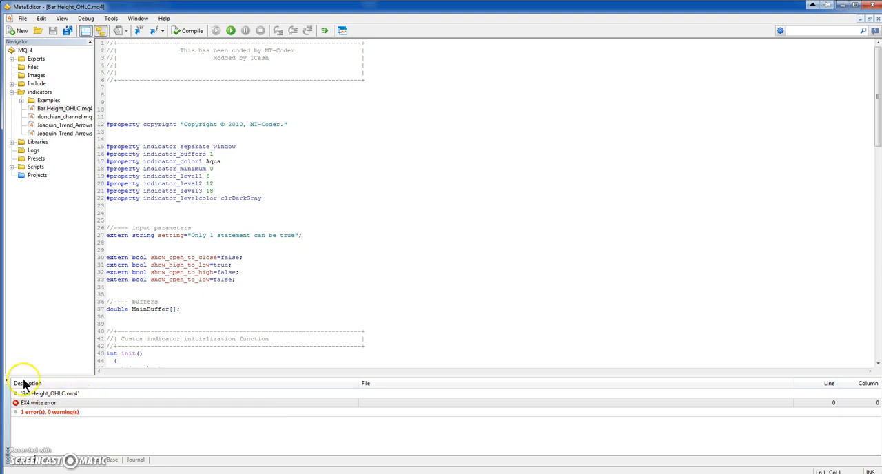
{"action": "mouse_move", "coordinate": [422, 98]}
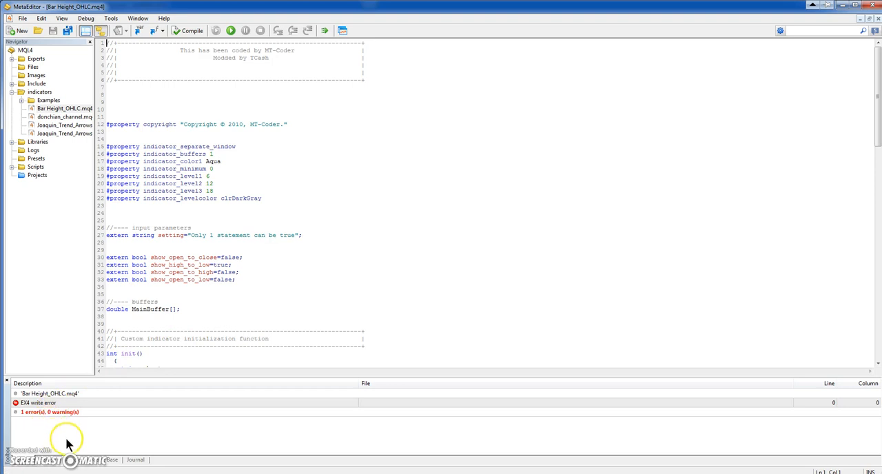
{"action": "mouse_move", "coordinate": [517, 241]}
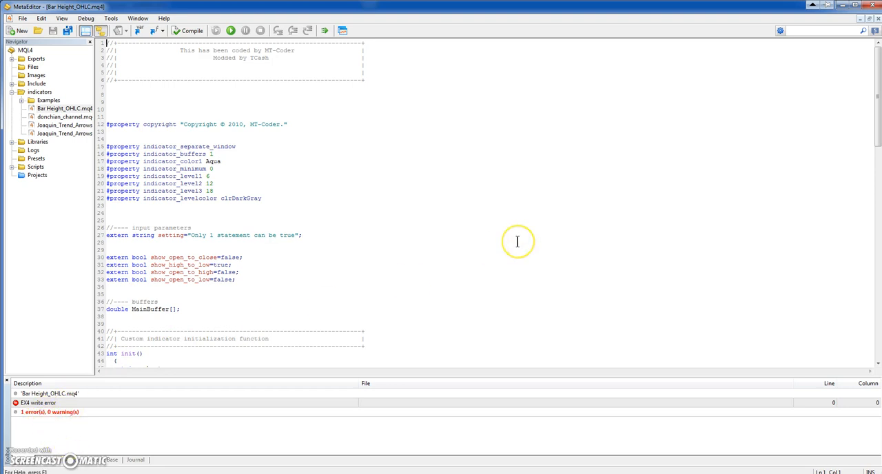
{"action": "mouse_move", "coordinate": [841, 59]}
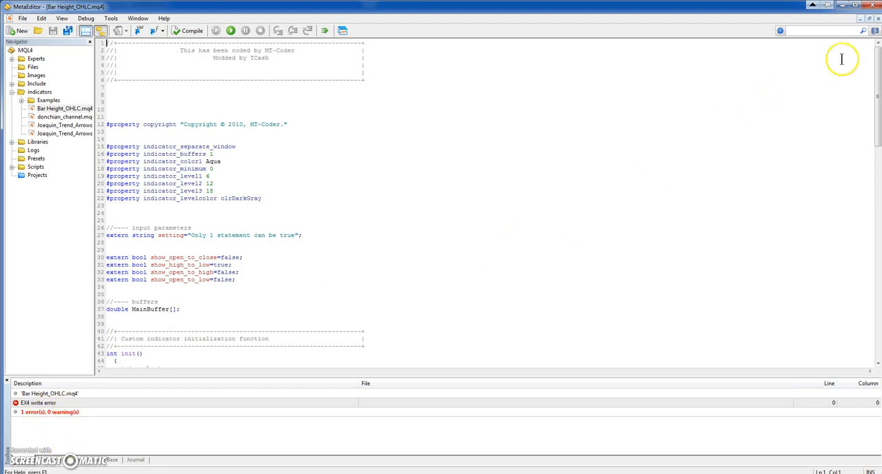